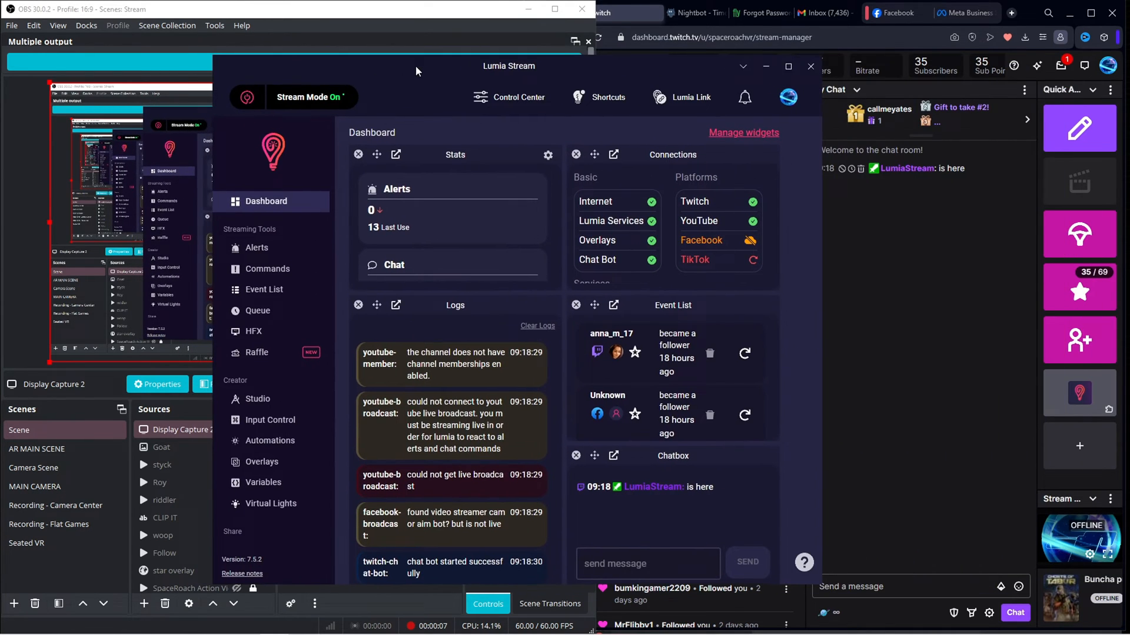
pyautogui.moveTo(291, 201)
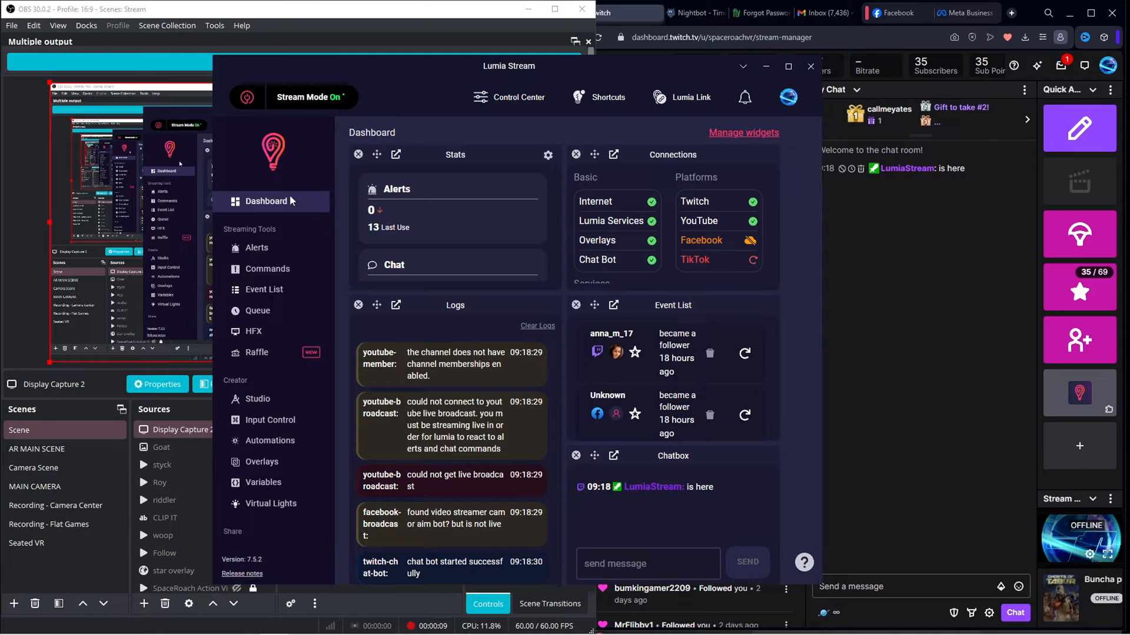
pyautogui.moveTo(453, 119)
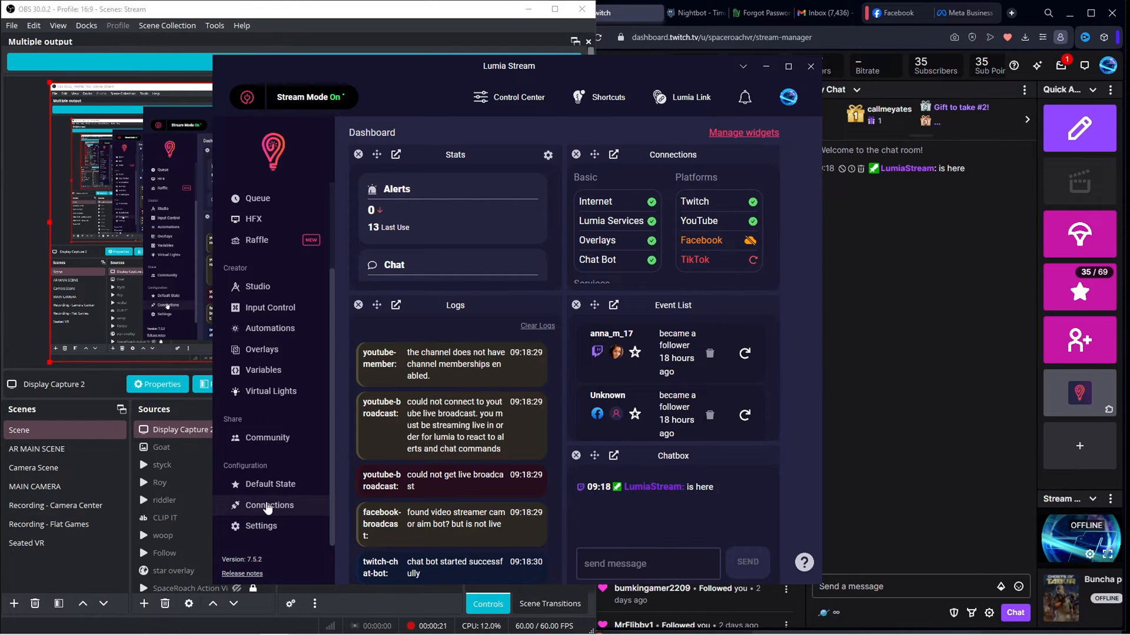
# Step: View the connections catalogue showing Twitch and YouTube connected, then dismiss it
pyautogui.click(269, 505)
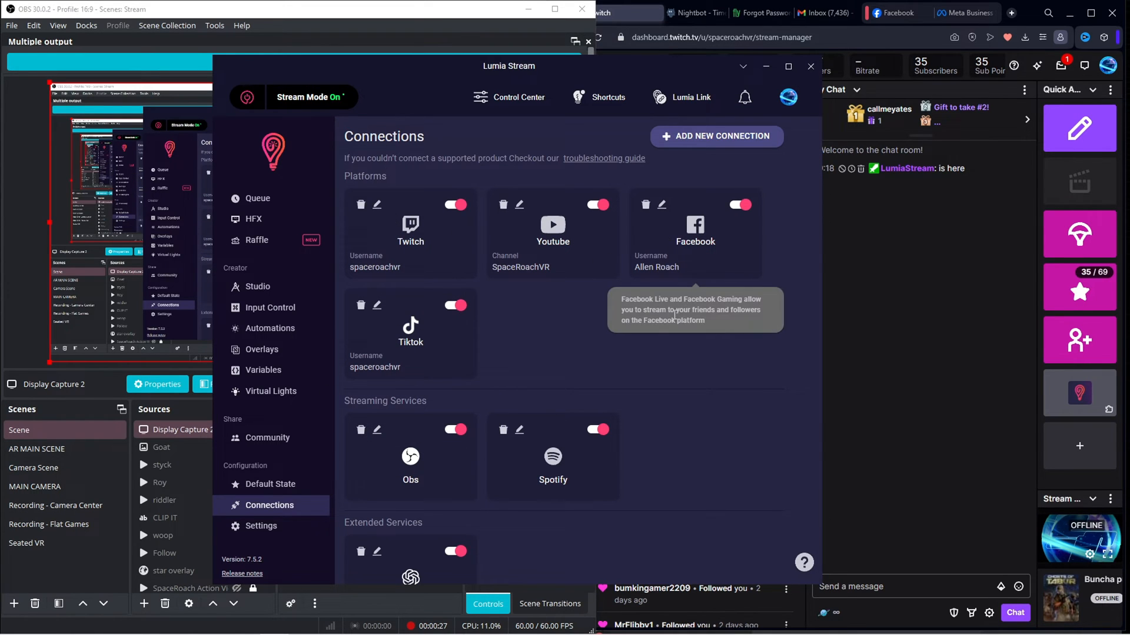
pyautogui.moveTo(425, 468)
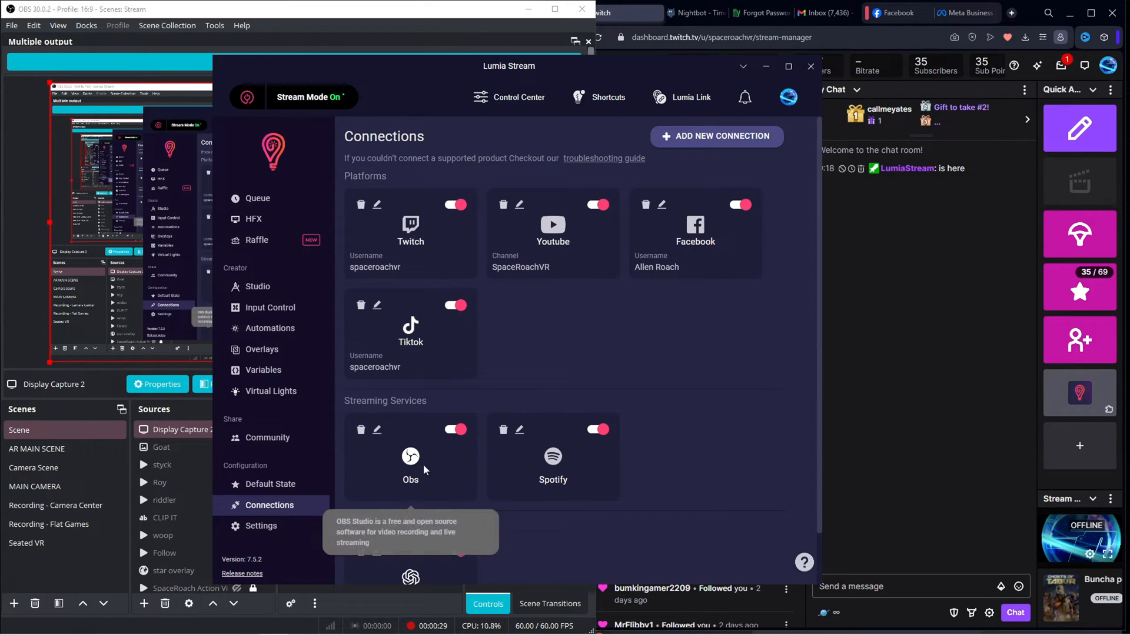
pyautogui.scroll(-3)
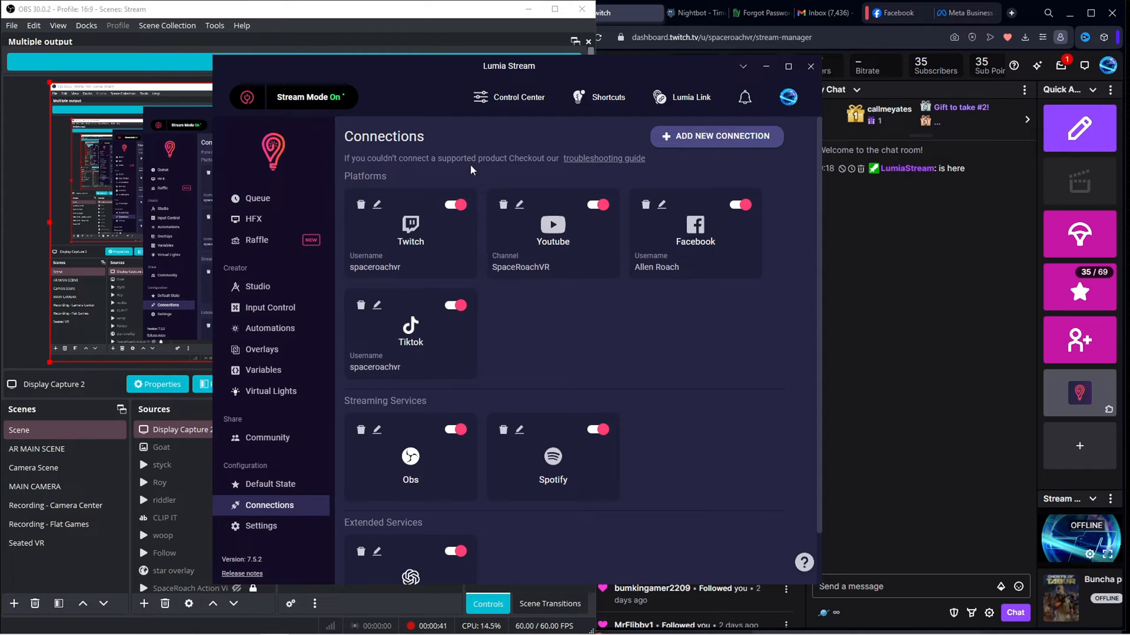
pyautogui.click(716, 136)
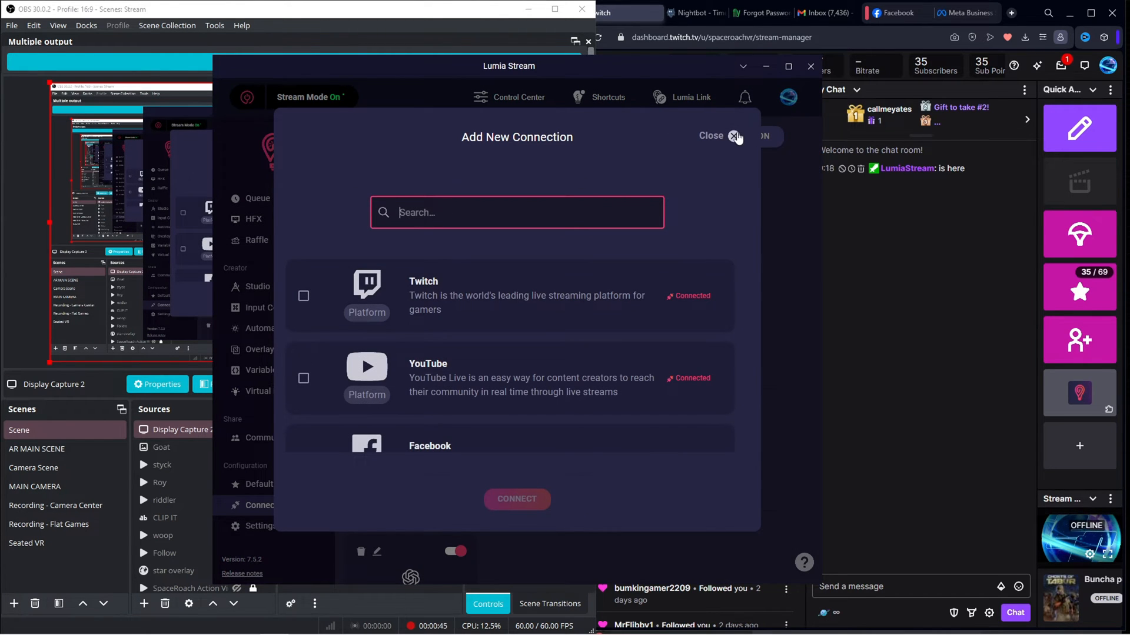
pyautogui.click(735, 136)
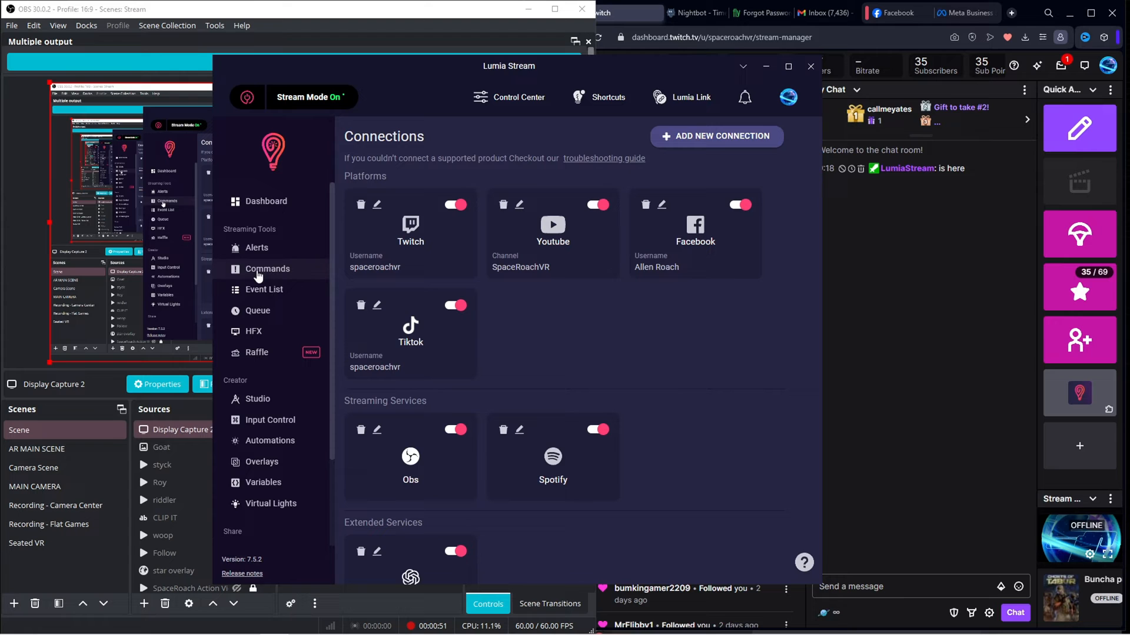
# Step: Show the Commands Chat Match list, briefly opening and closing the Add Match wizard
pyautogui.click(267, 269)
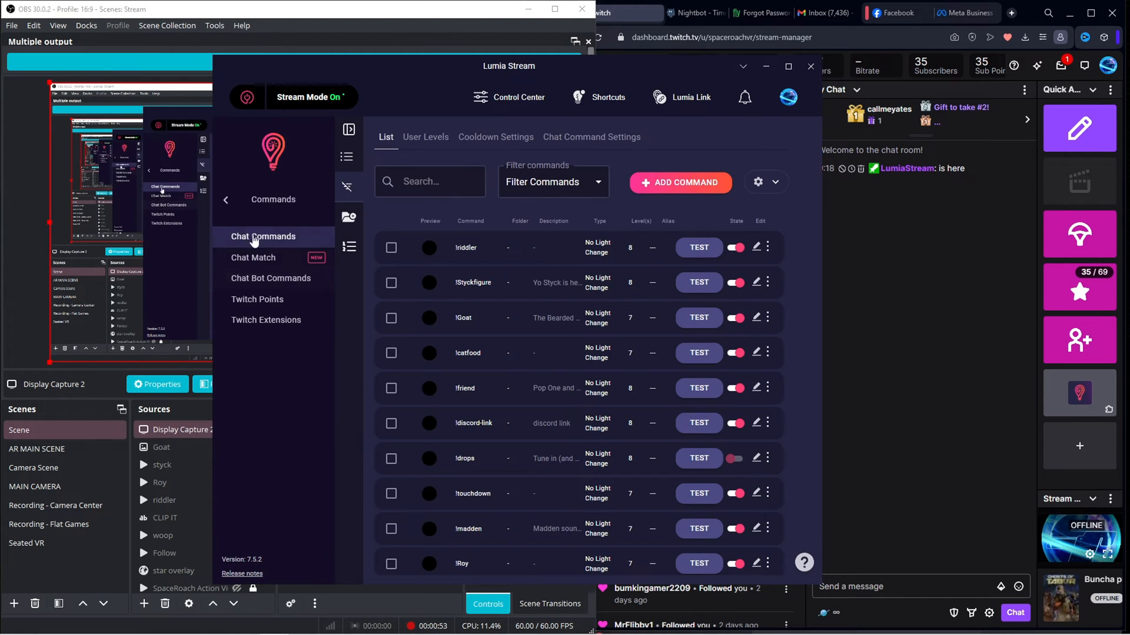
pyautogui.click(253, 257)
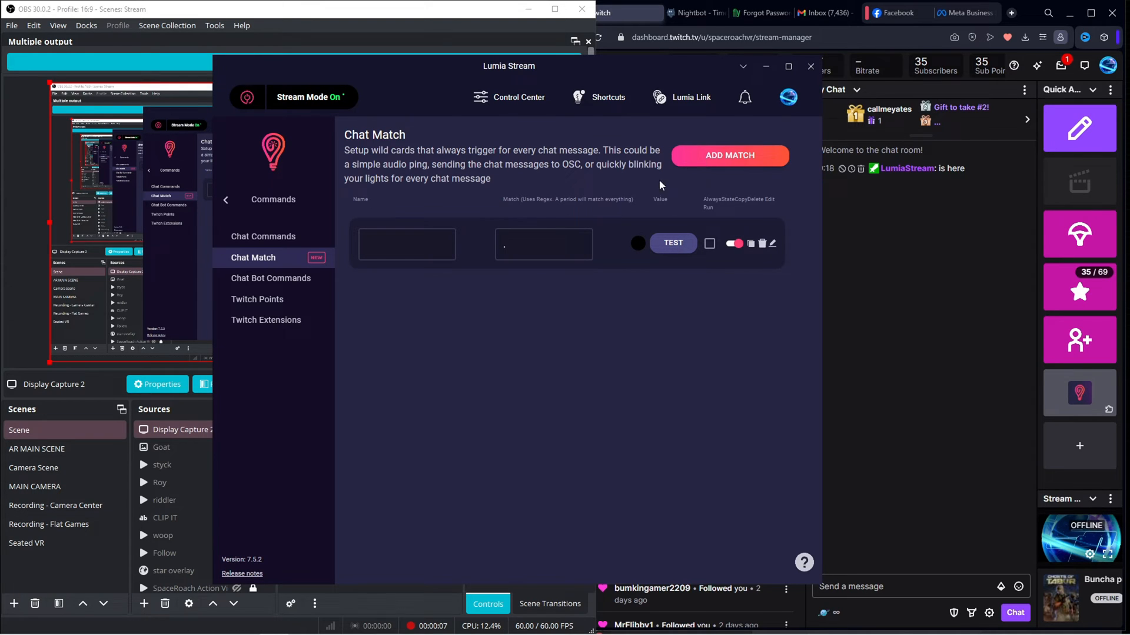
pyautogui.click(405, 244)
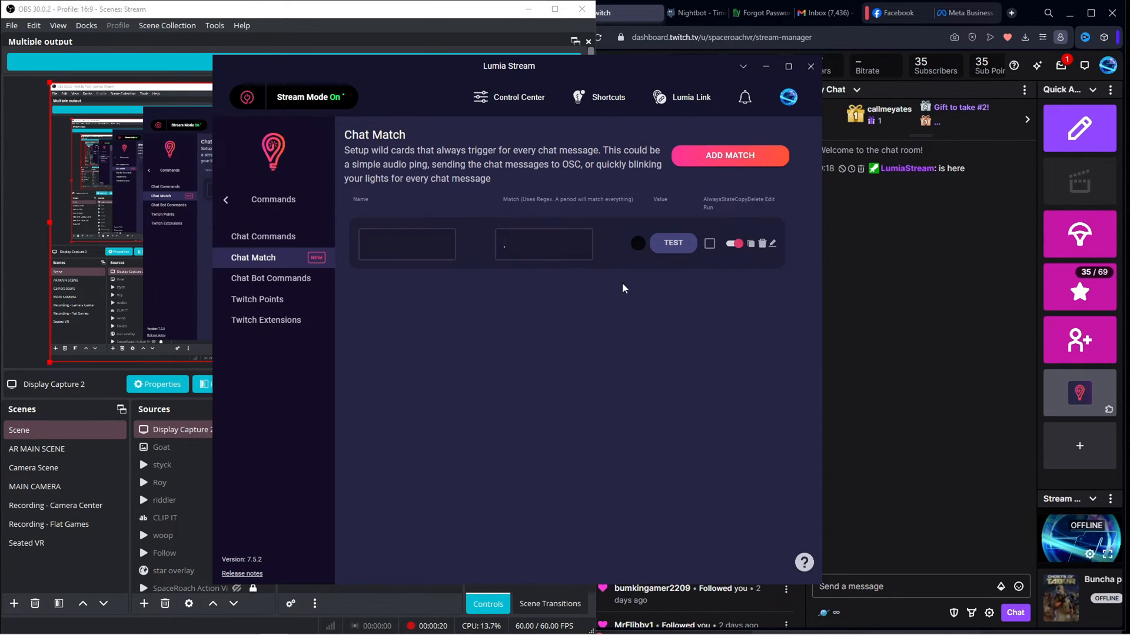
pyautogui.moveTo(672, 243)
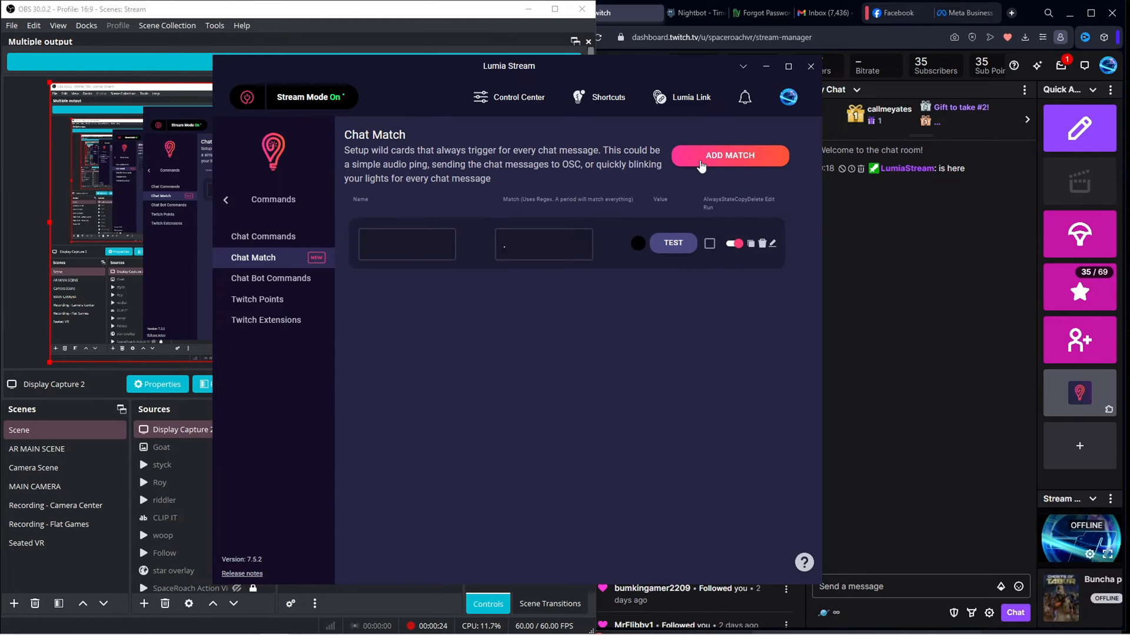
pyautogui.click(728, 155)
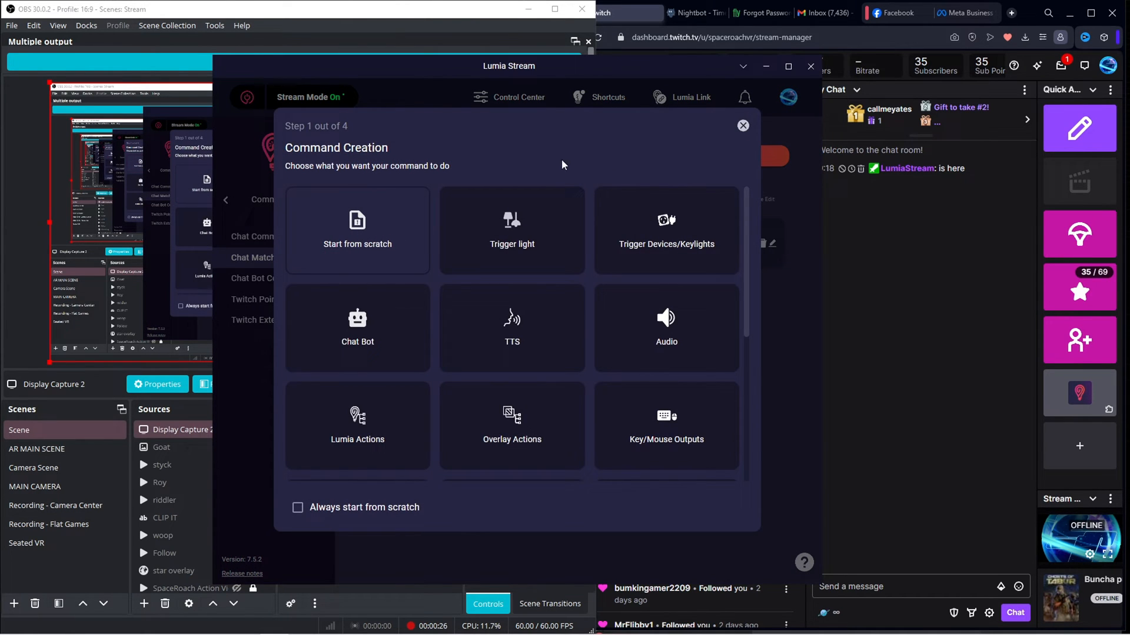
pyautogui.click(253, 257)
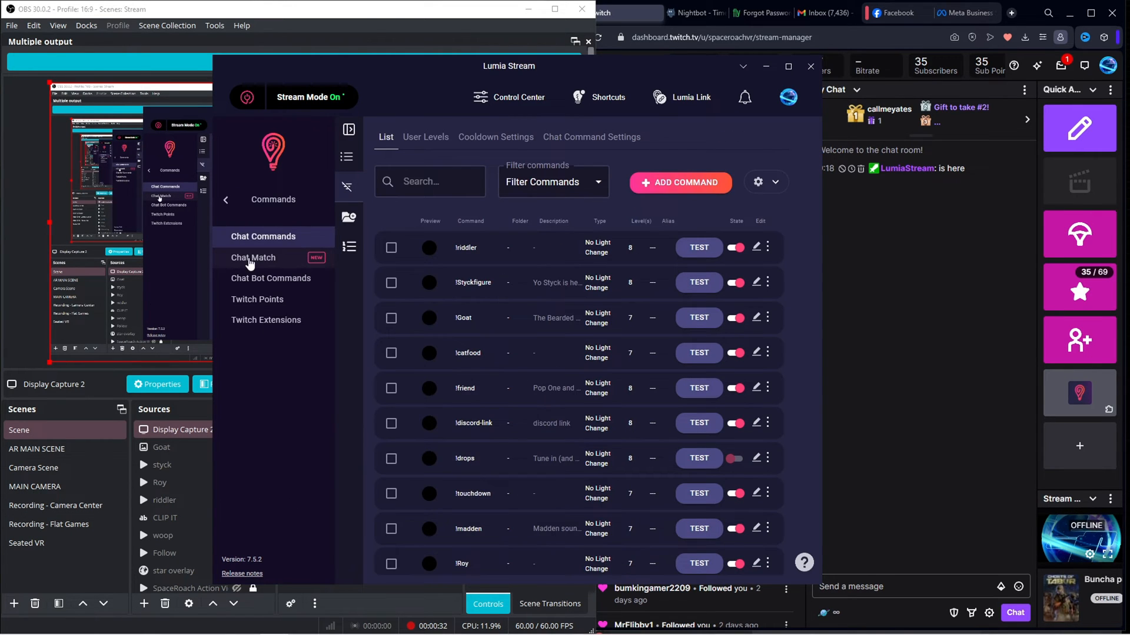
pyautogui.click(253, 257)
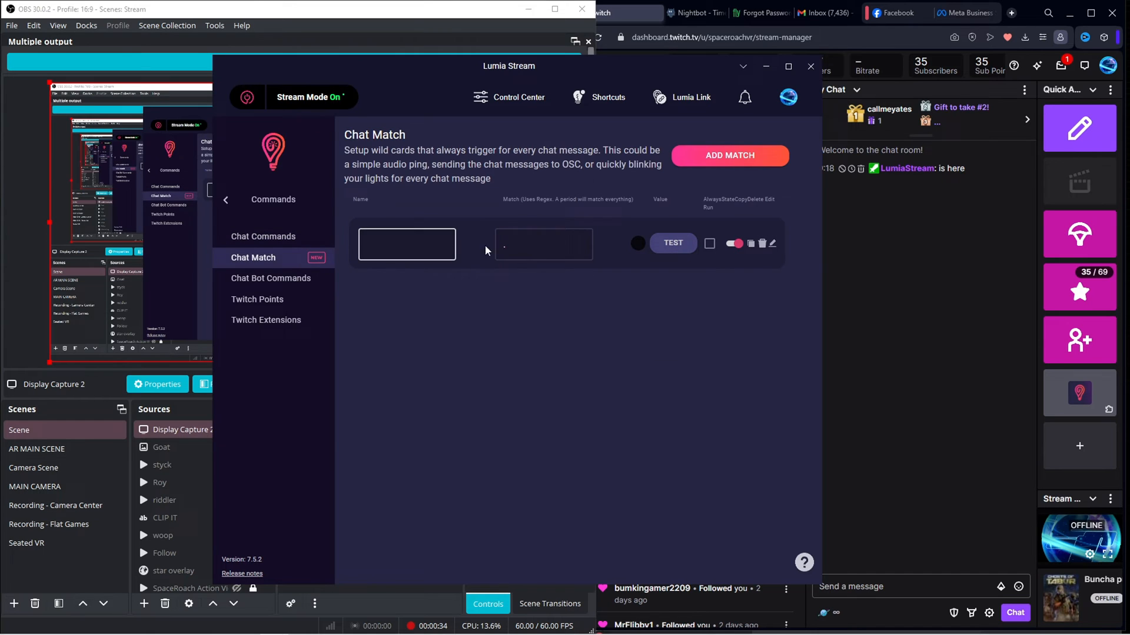
# Step: Add a second New Match entry set to No Light Change and view its TTS options
pyautogui.click(729, 156)
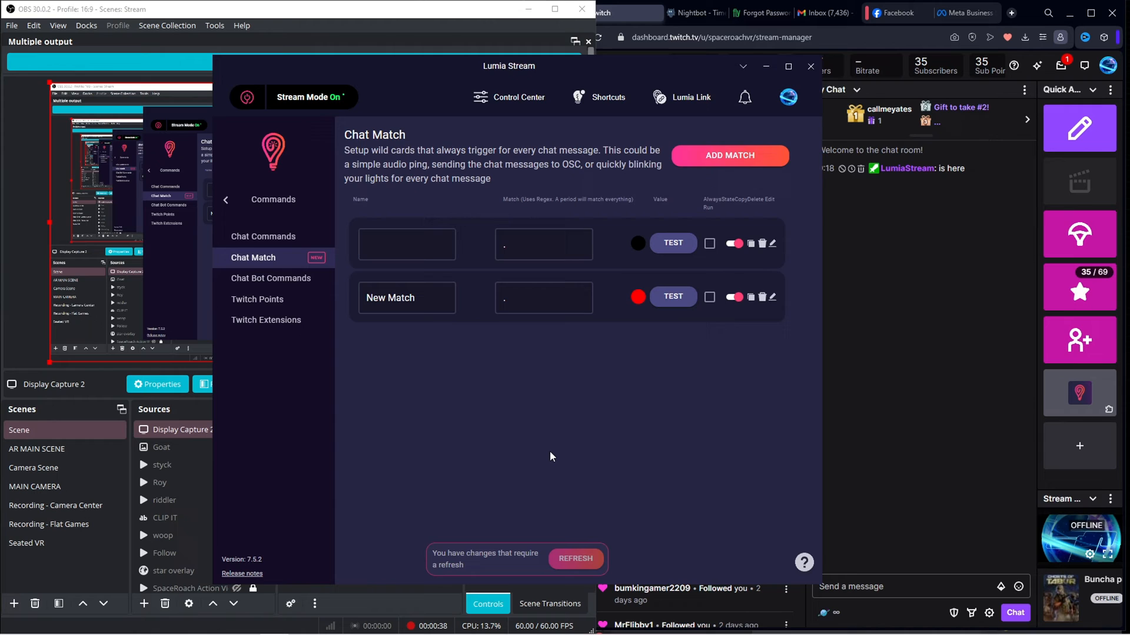
pyautogui.click(543, 298)
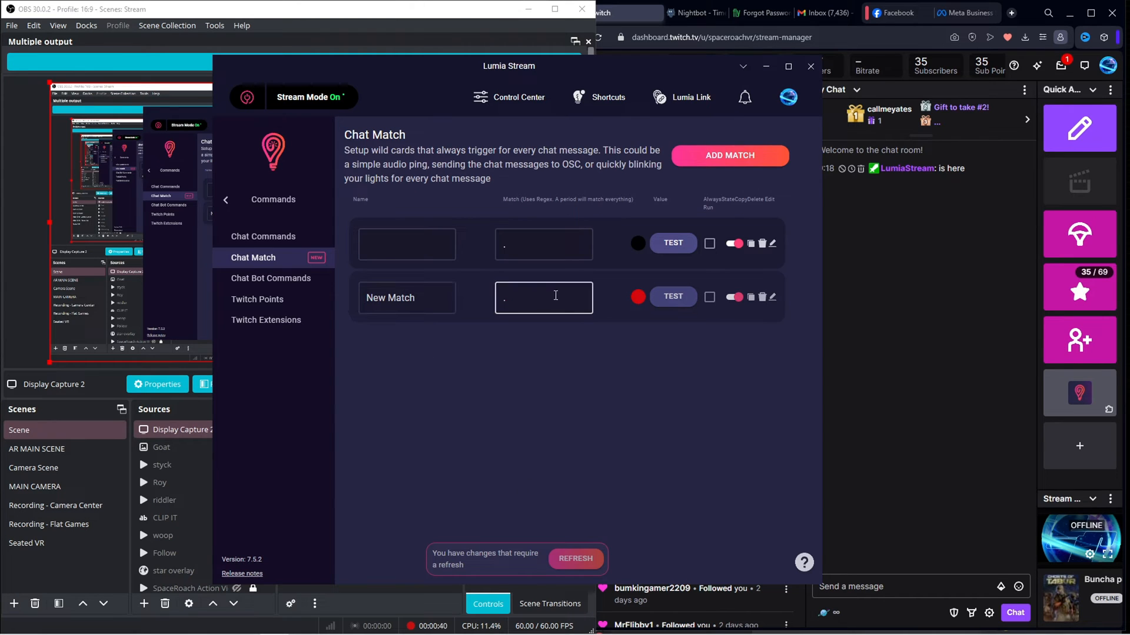
pyautogui.click(771, 297)
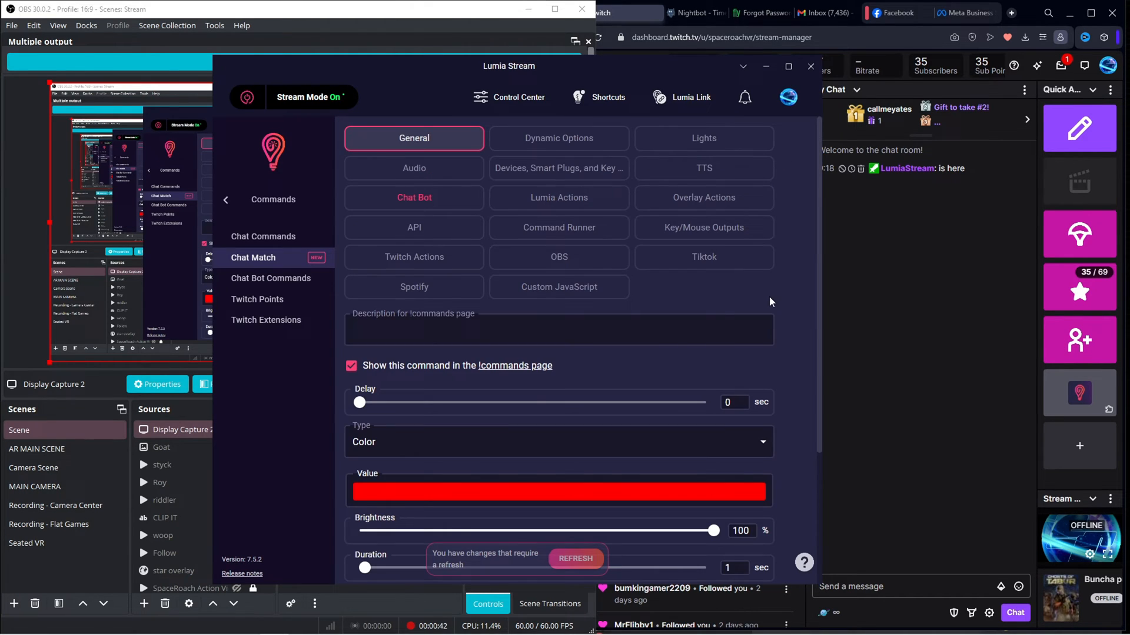
pyautogui.scroll(-3)
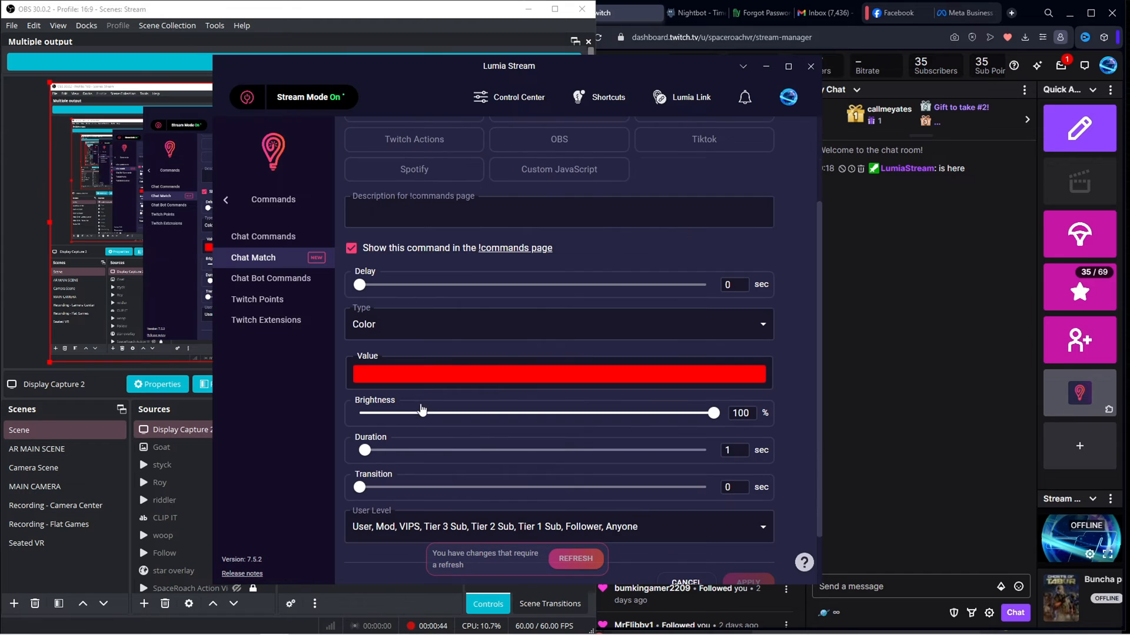
pyautogui.click(558, 323)
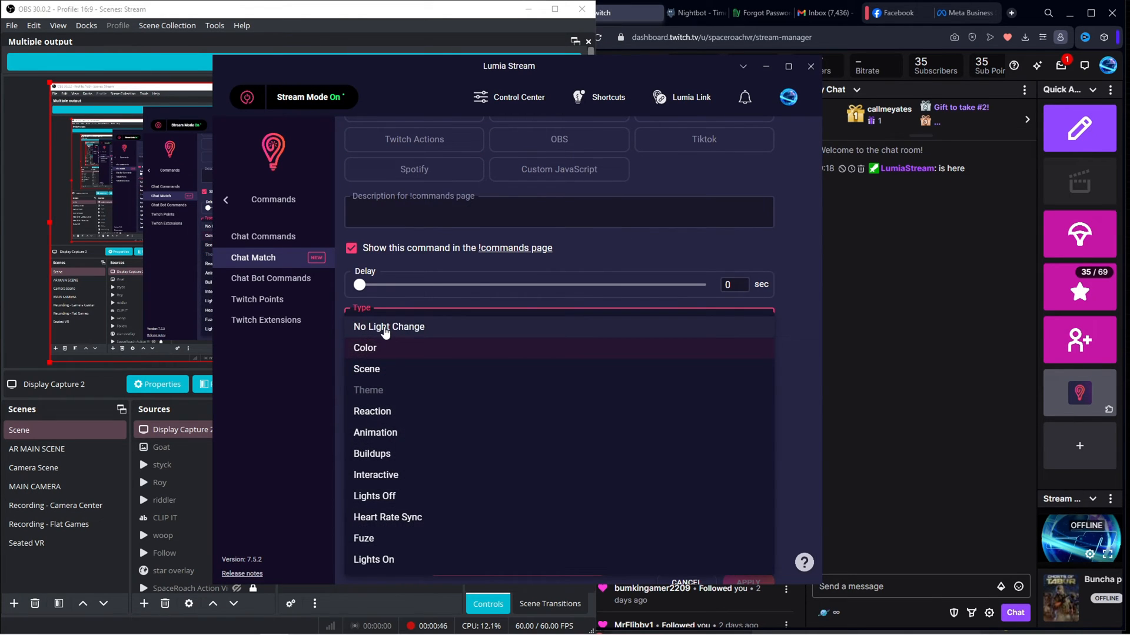
pyautogui.click(388, 326)
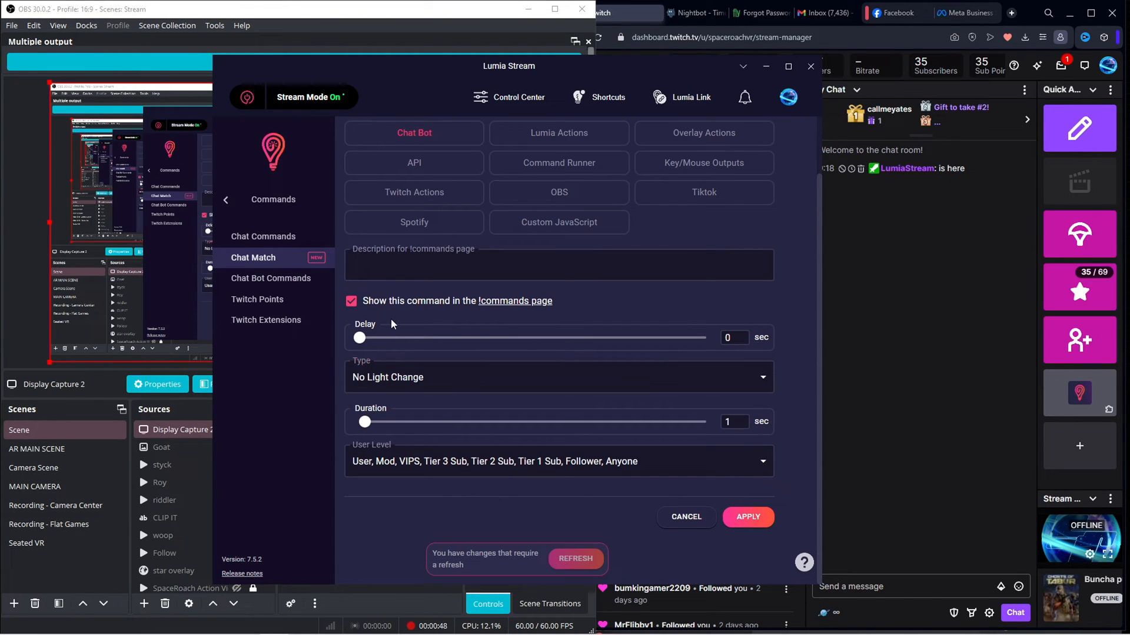
pyautogui.moveTo(489, 395)
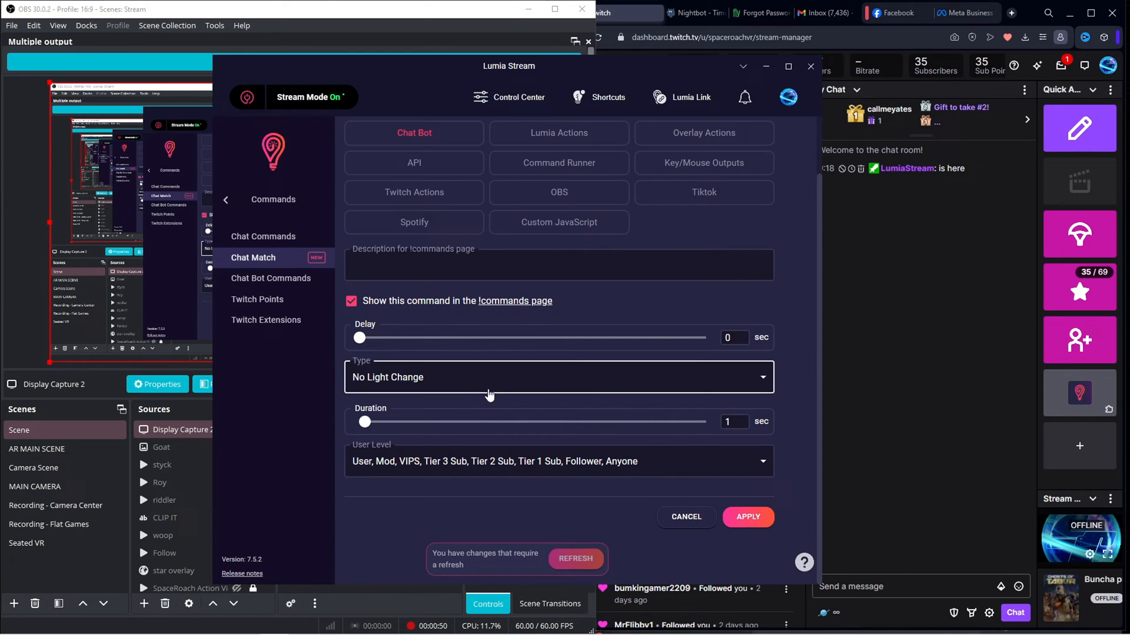
pyautogui.click(706, 167)
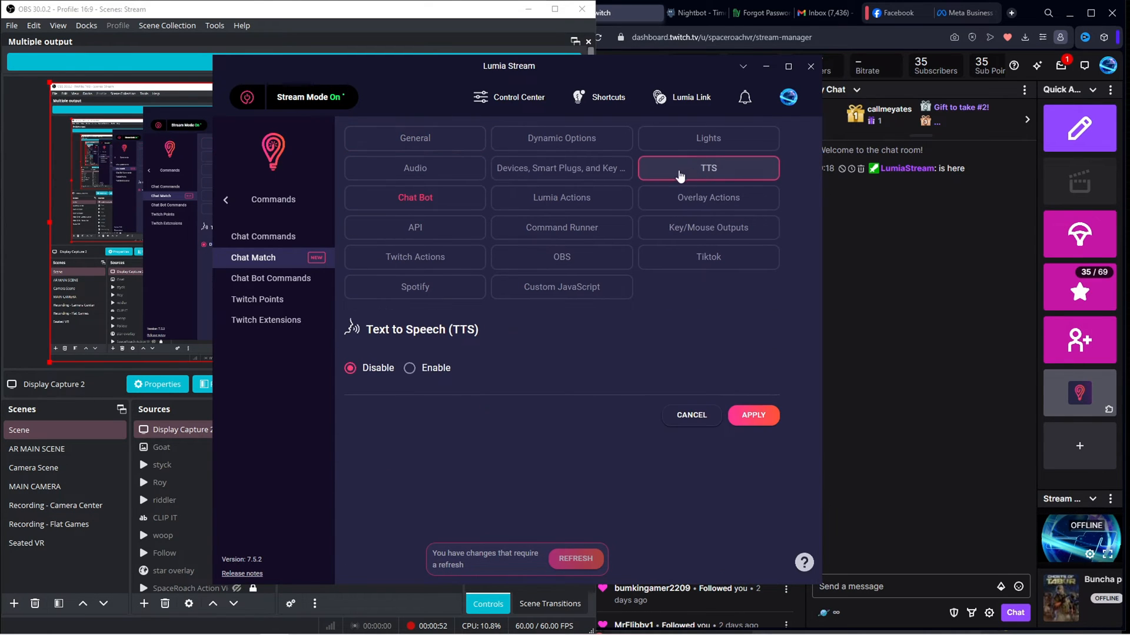
# Step: Enable TTS for the match with the template '{{username}} said {{message}}'
pyautogui.click(410, 367)
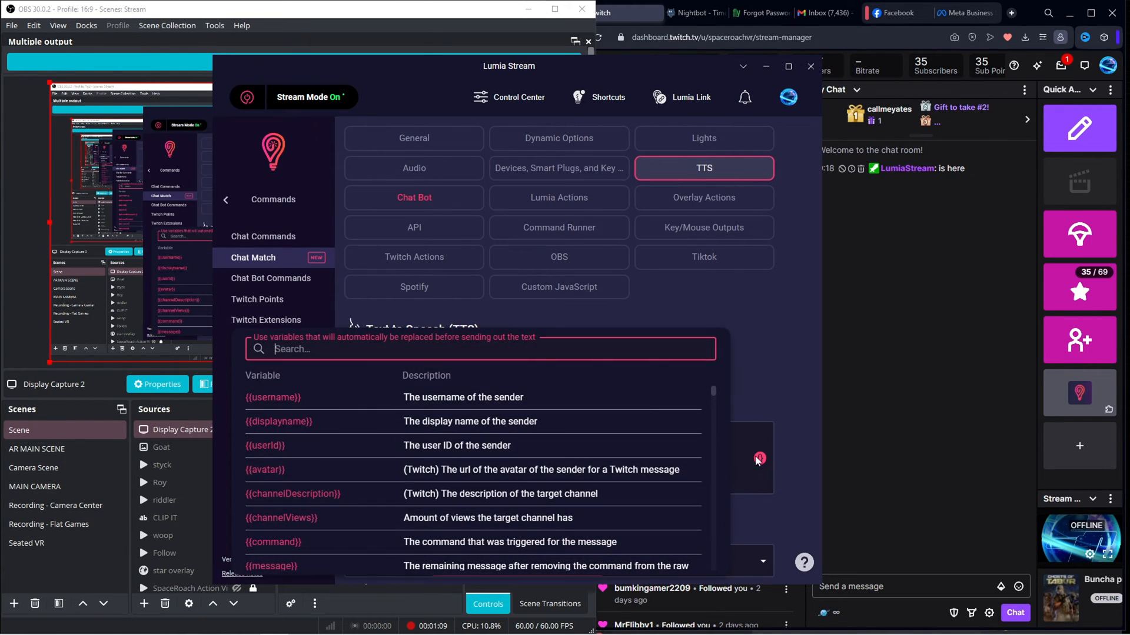
pyautogui.moveTo(327, 446)
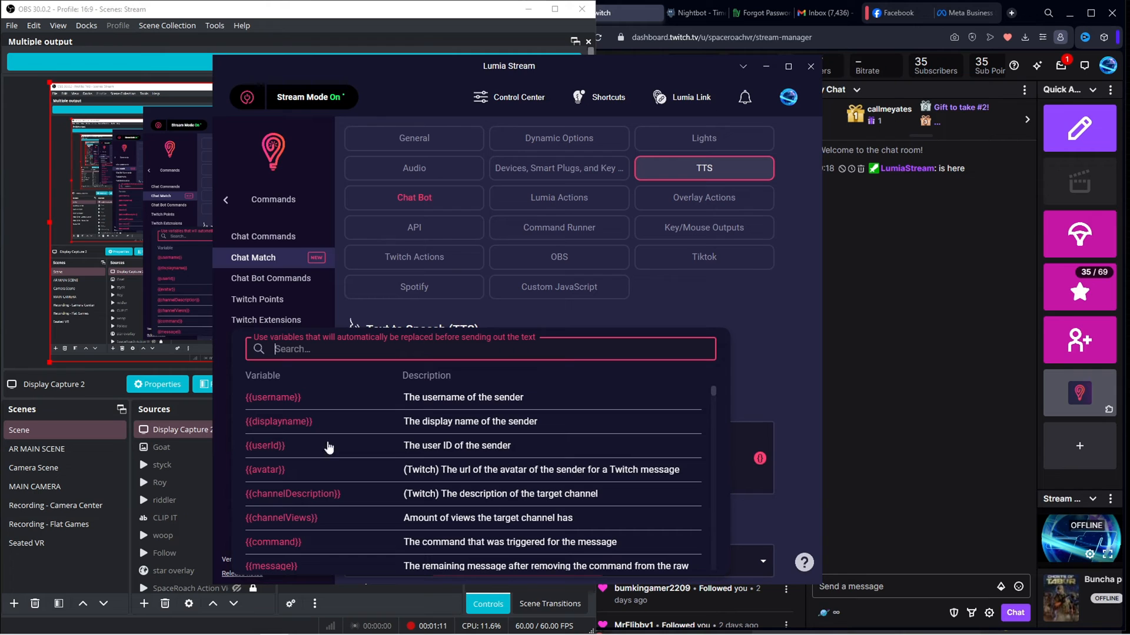
pyautogui.scroll(-3)
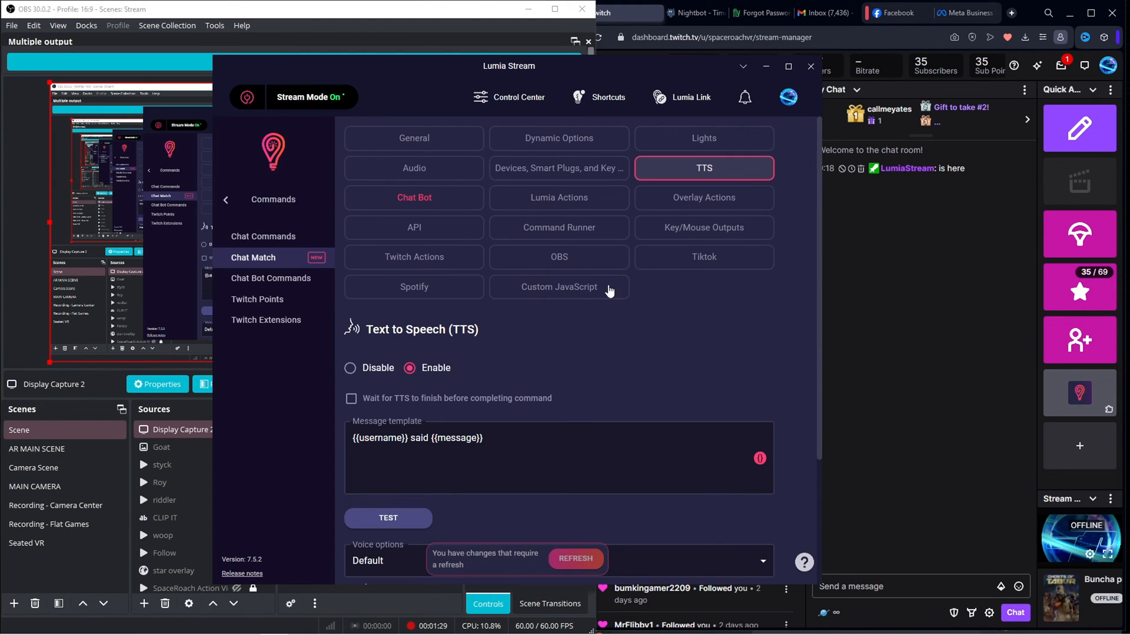
# Step: Apply the TTS settings and clear the second entry's New Match name
pyautogui.scroll(-3)
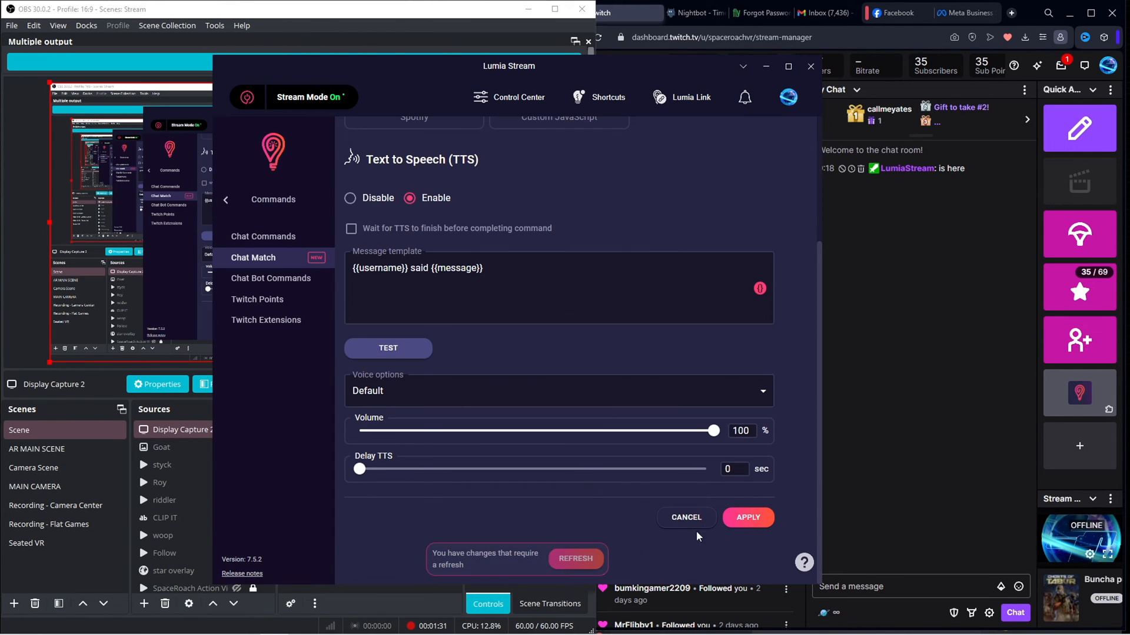
pyautogui.click(253, 257)
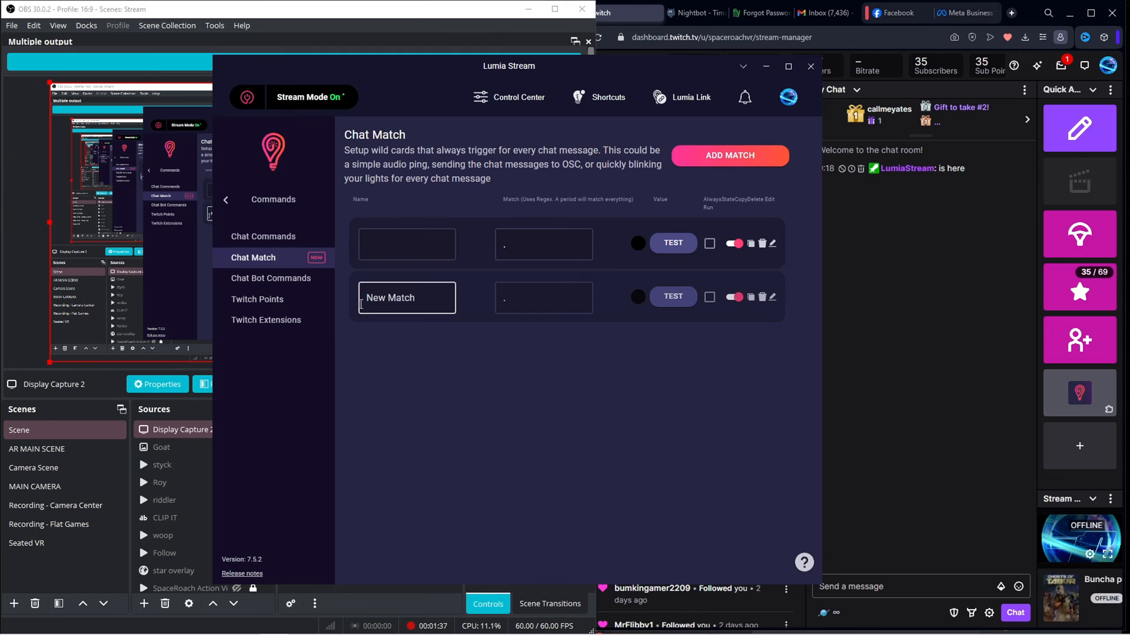
pyautogui.click(543, 243)
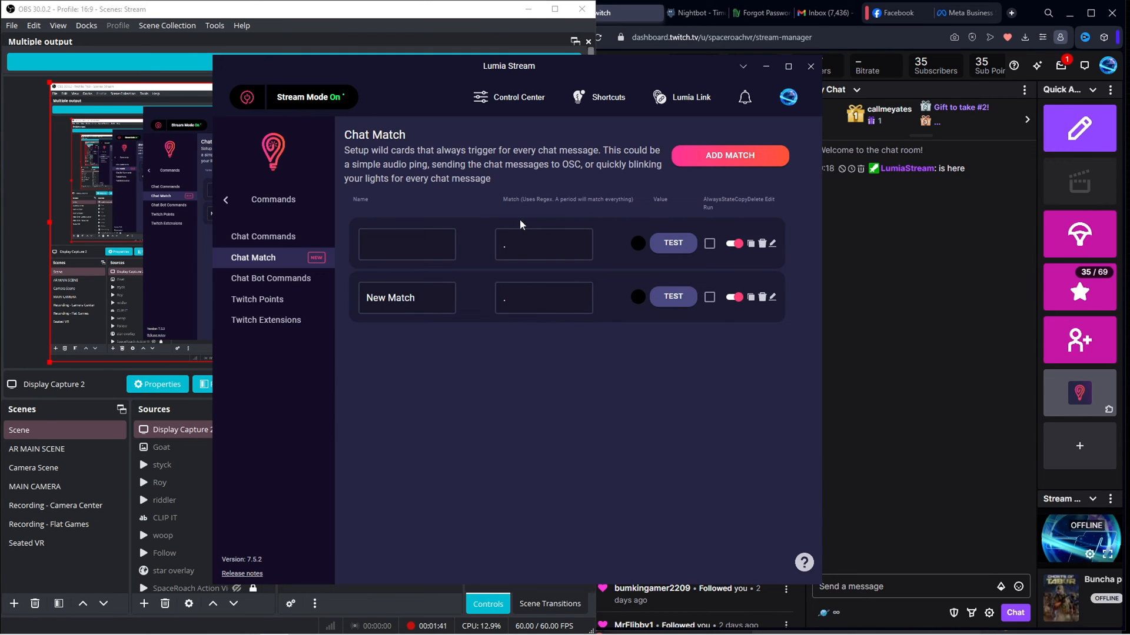
pyautogui.click(543, 298)
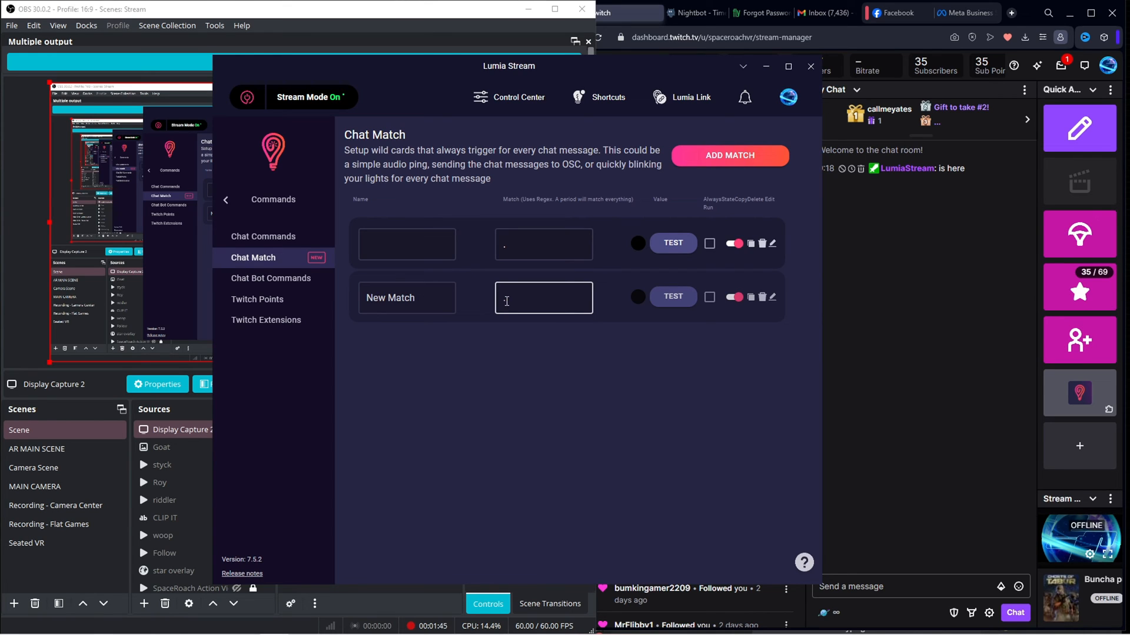
pyautogui.click(406, 297)
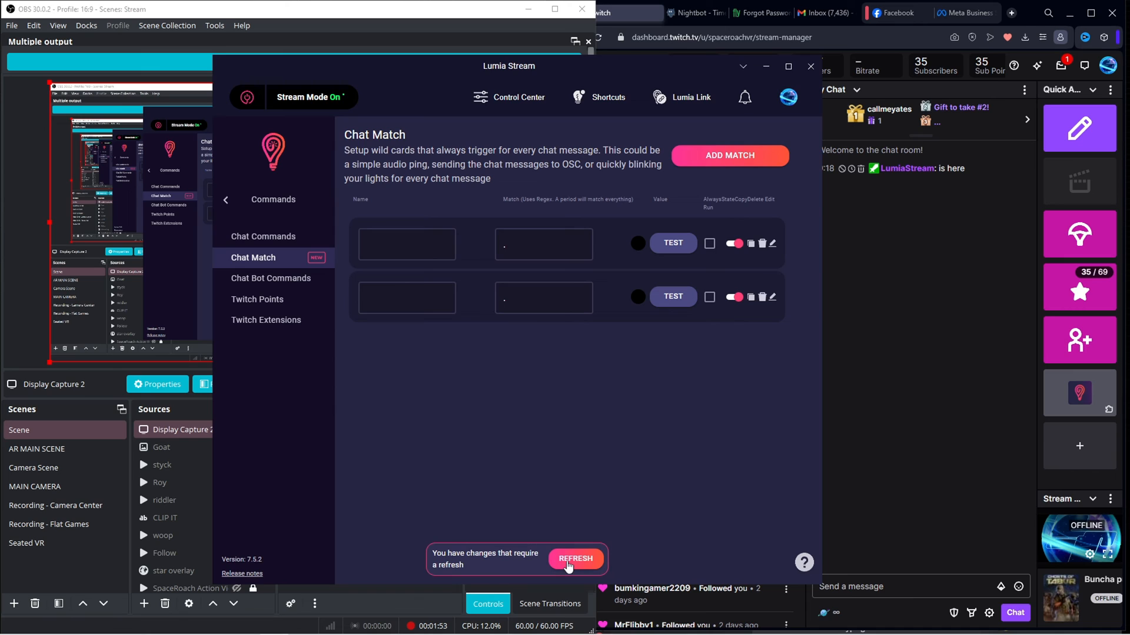
# Step: Refresh the pending changes and delete the second Chat Match row
pyautogui.click(574, 559)
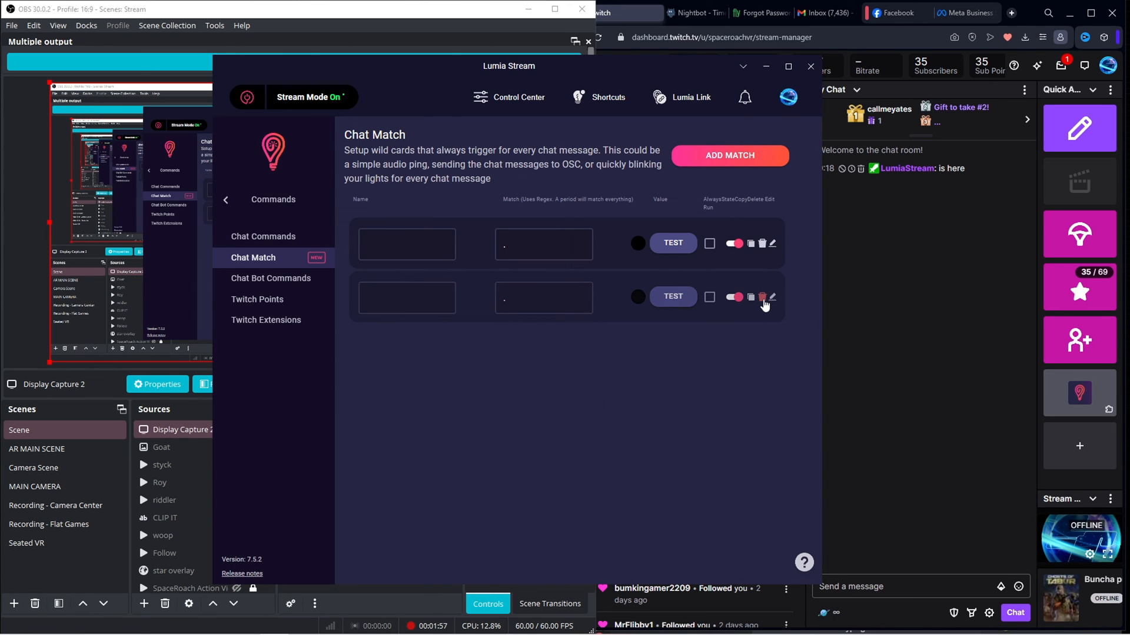
pyautogui.click(761, 296)
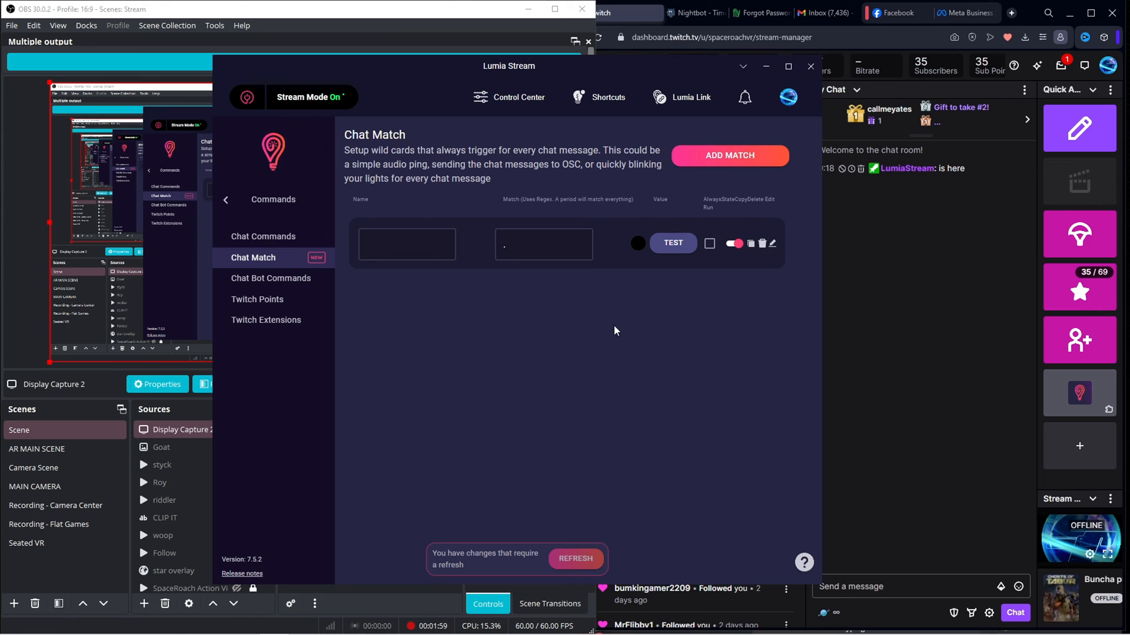